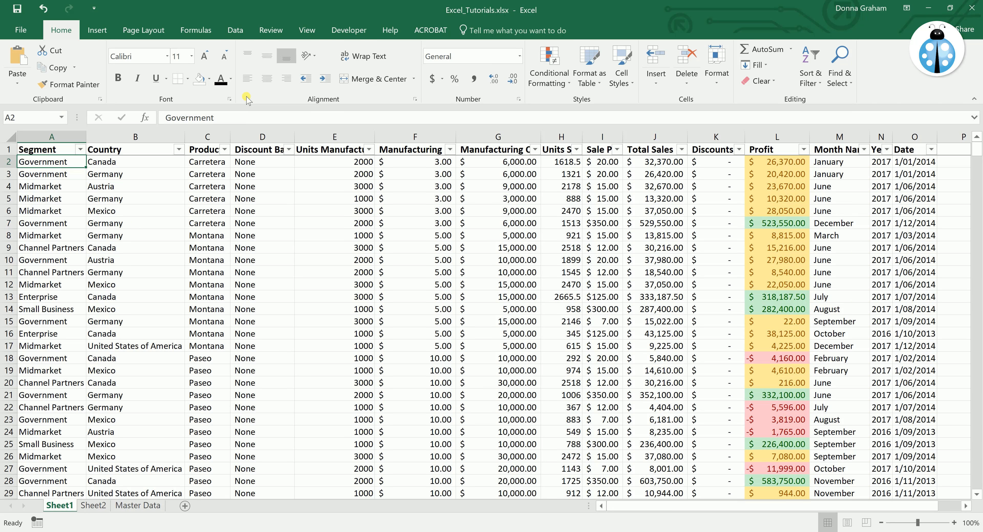
Step: Check the first Manufacturing Price cell, then show the Master Data sheet of product prices
click(414, 162)
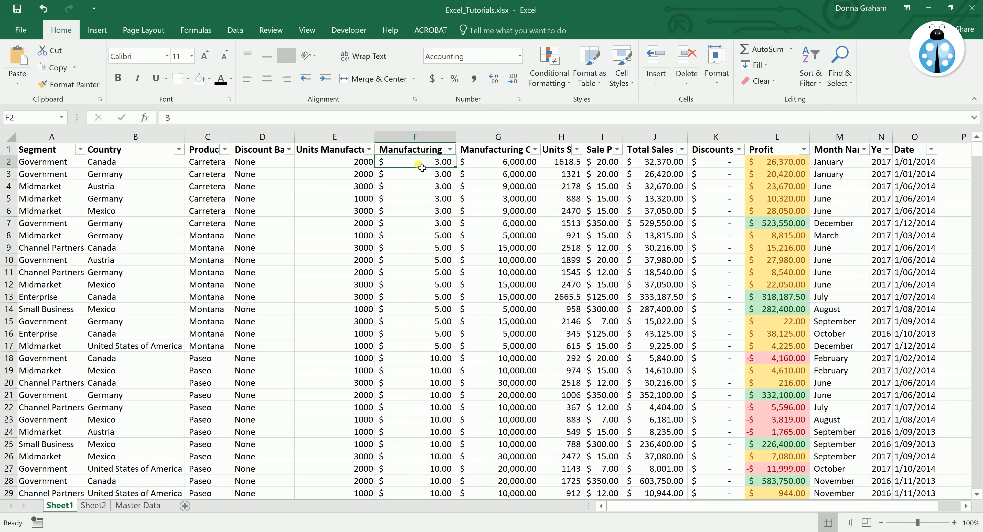
mouse_move(415, 177)
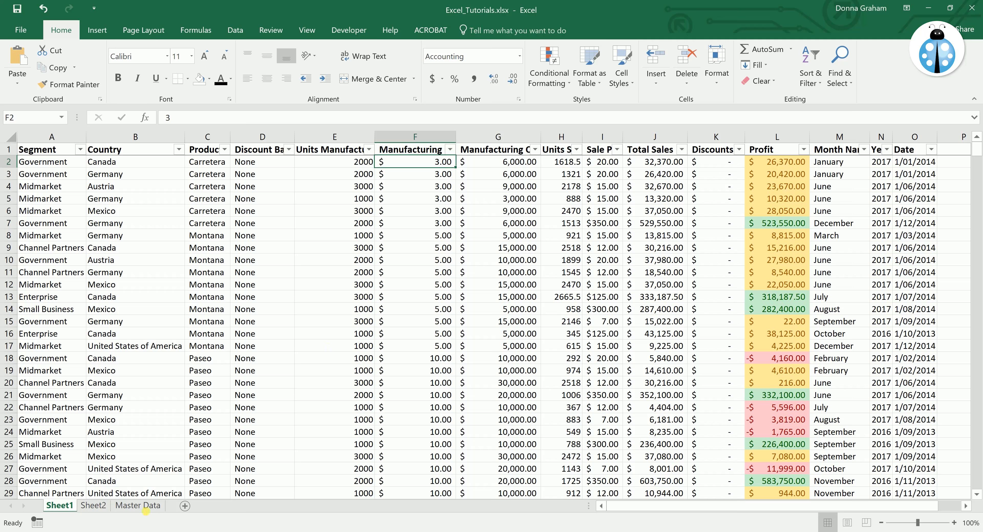
click(138, 505)
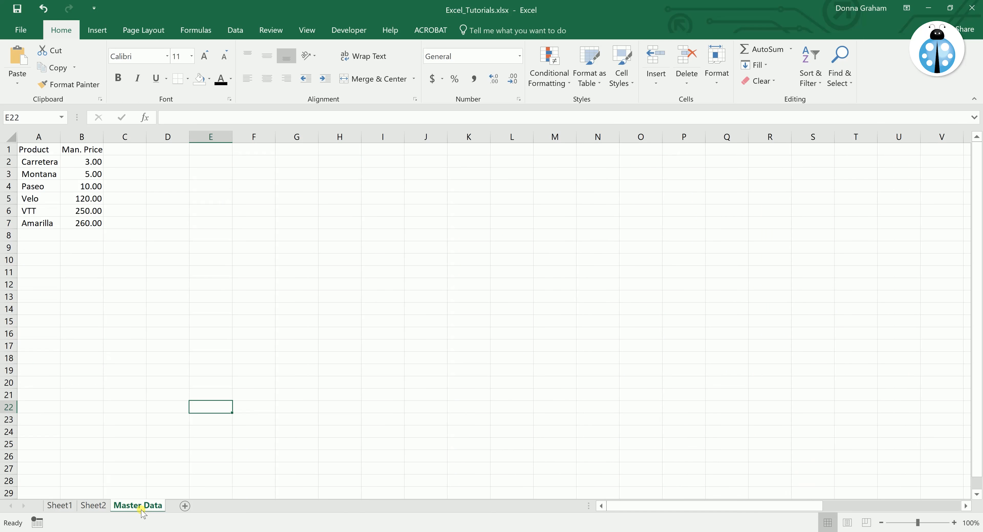
mouse_move(39, 180)
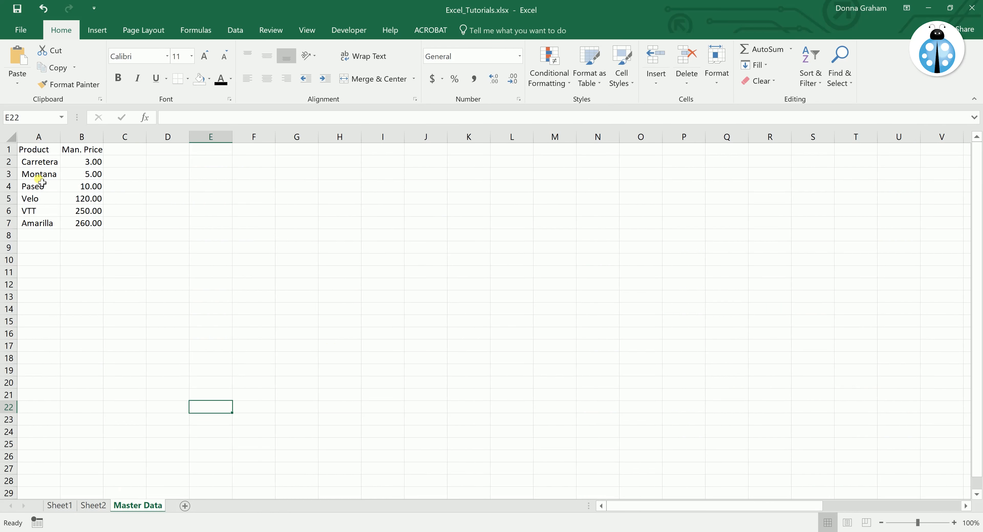
mouse_move(89, 230)
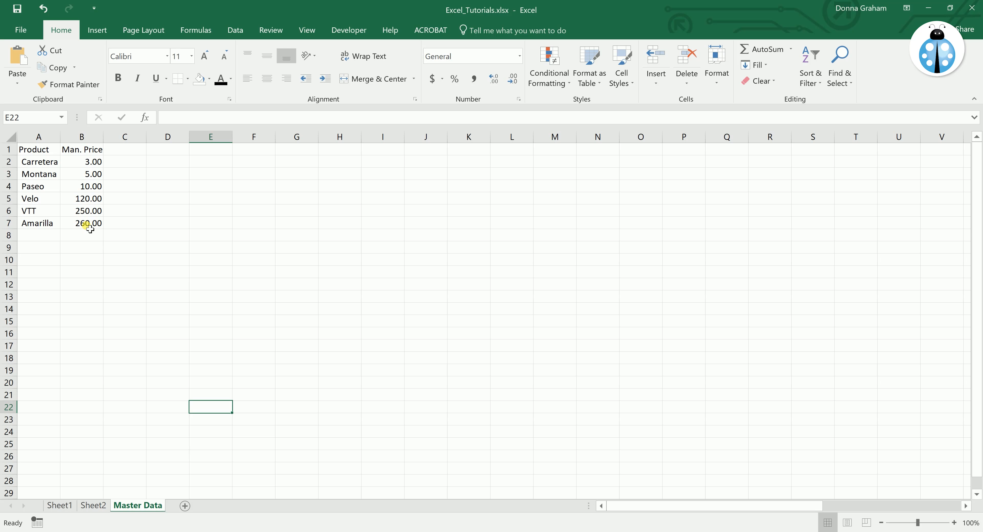
mouse_move(114, 452)
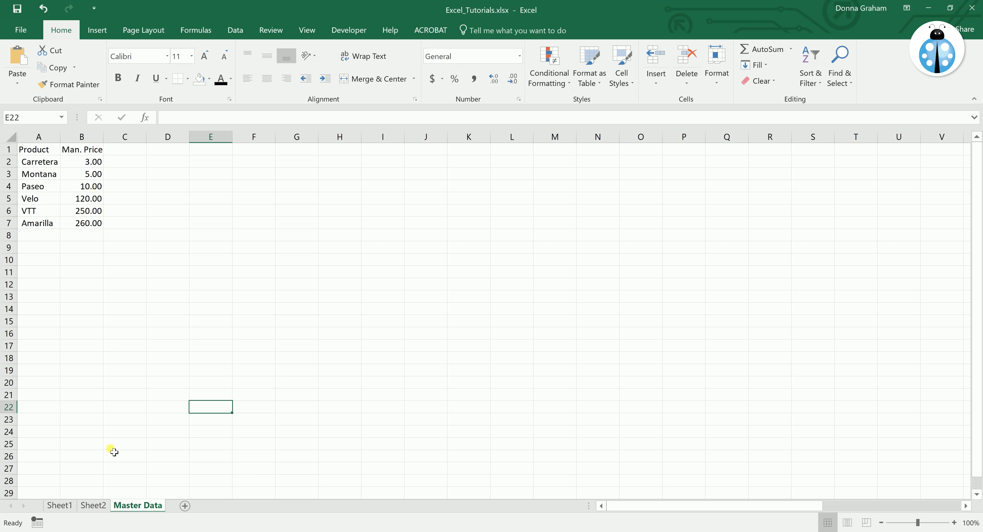
Step: On Sheet1, insert a VLOOKUP function into the first Manufacturing Price cell via the fx search
click(59, 505)
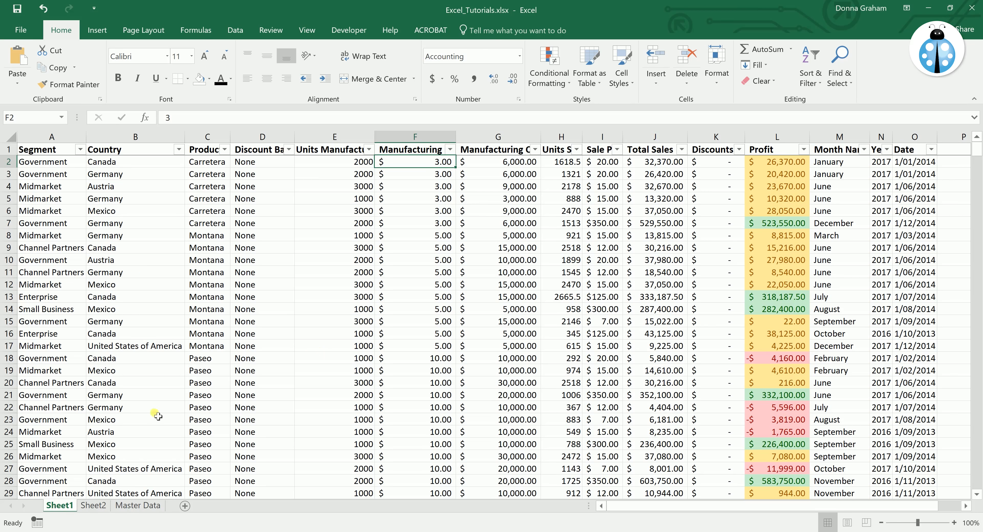
mouse_move(553, 165)
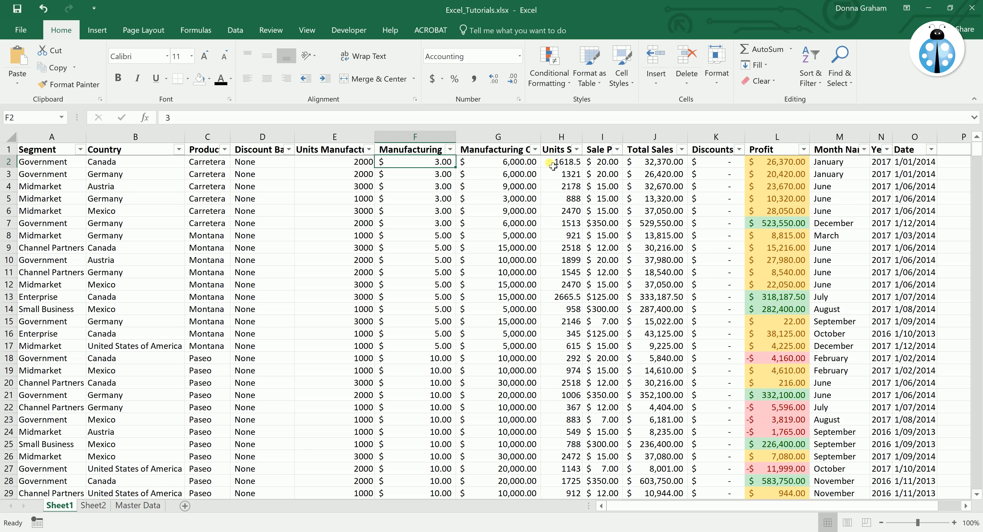
mouse_move(419, 164)
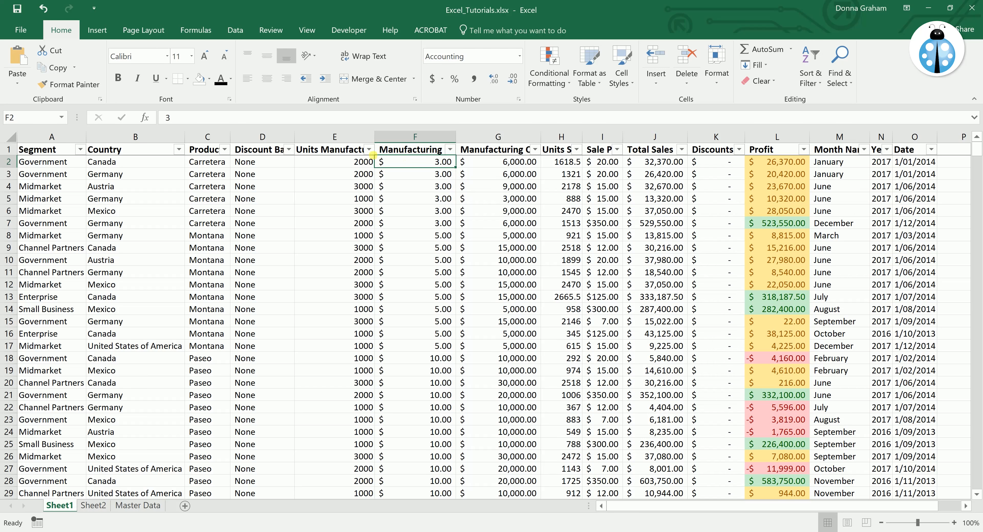
mouse_move(143, 121)
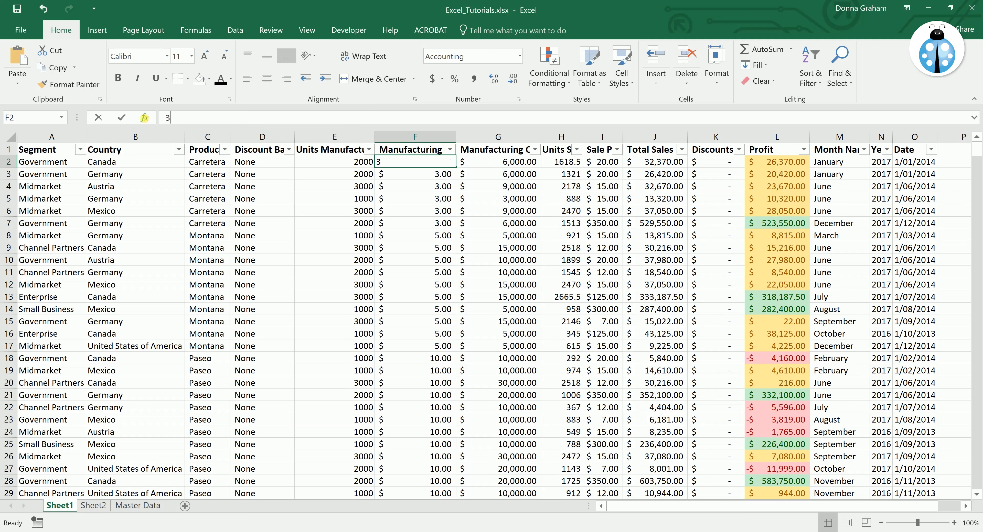
click(144, 117)
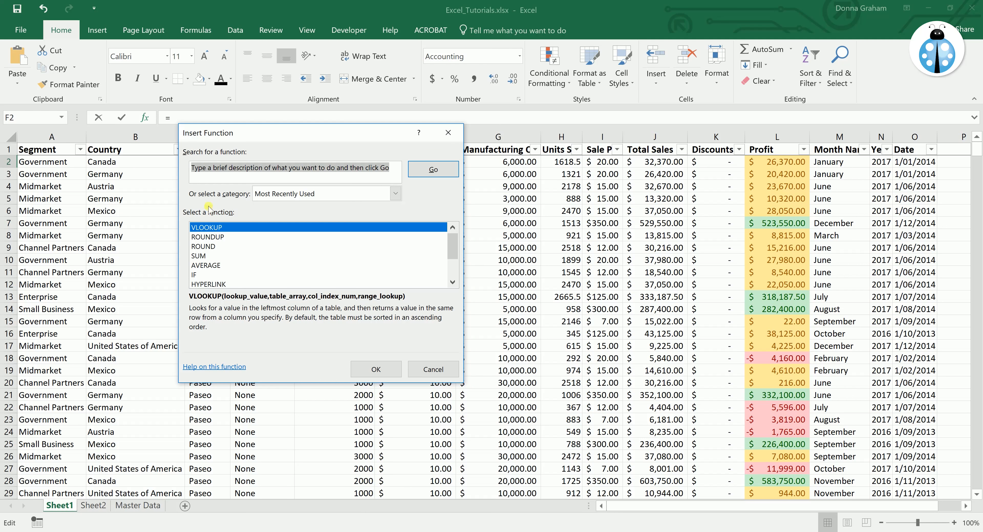
text(V)
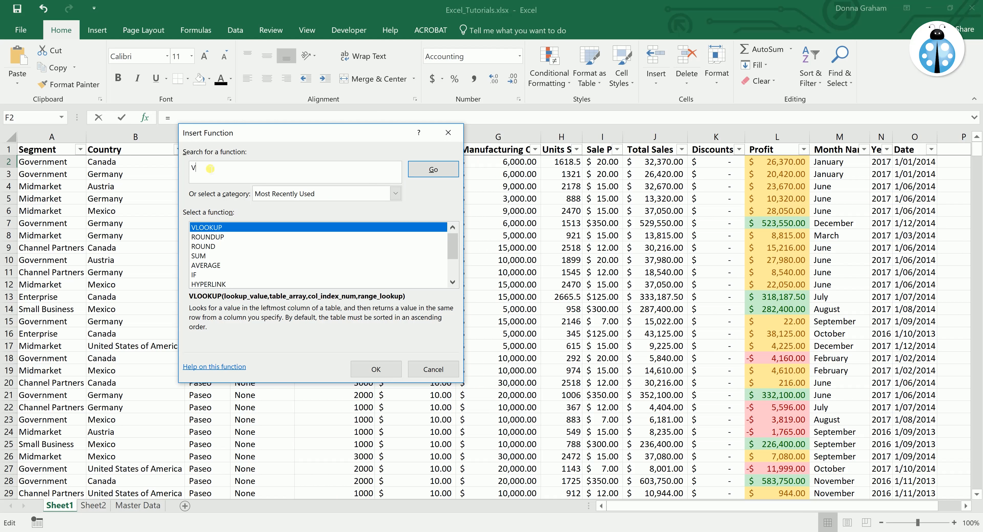
text(LOOKUP)
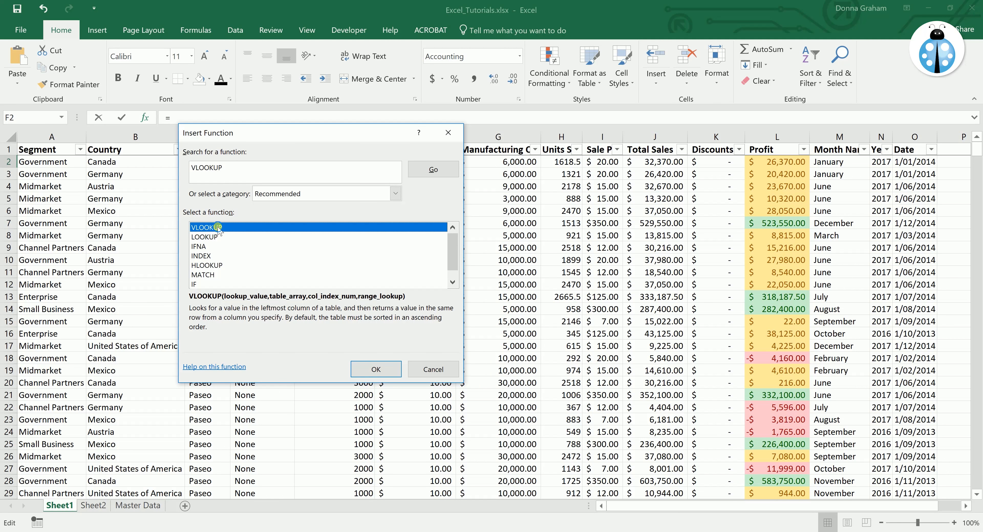
click(375, 369)
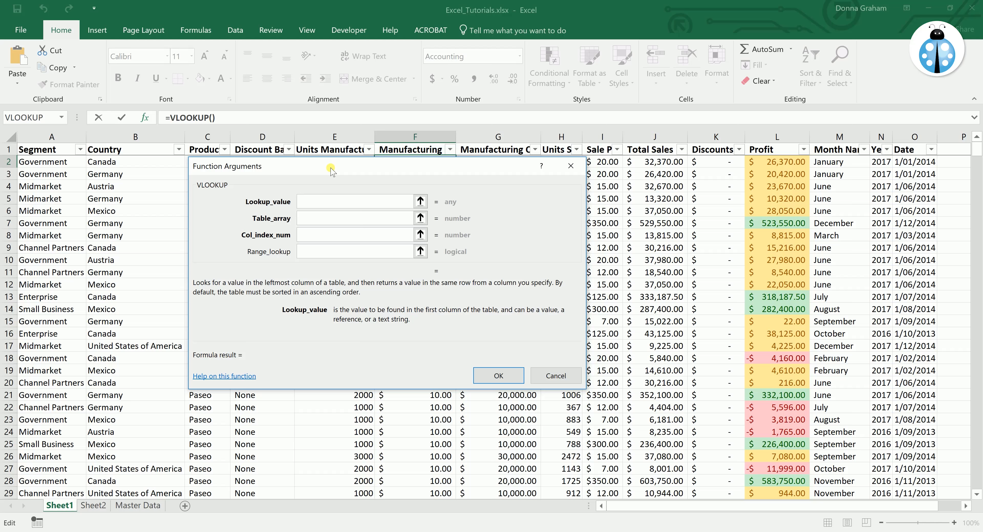
Step: Use product C2 as lookup value and Master Data columns A:B as the table range
click(354, 201)
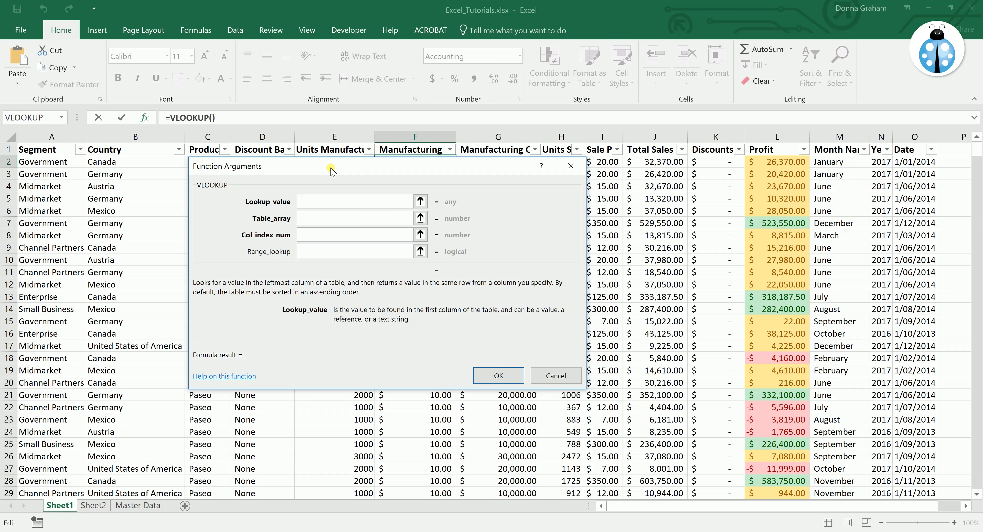
mouse_move(296, 174)
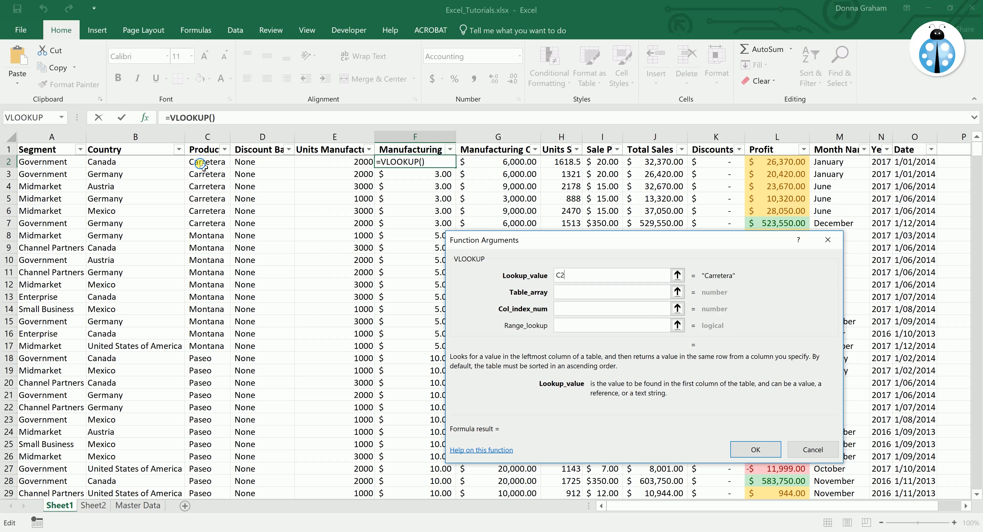
click(207, 161)
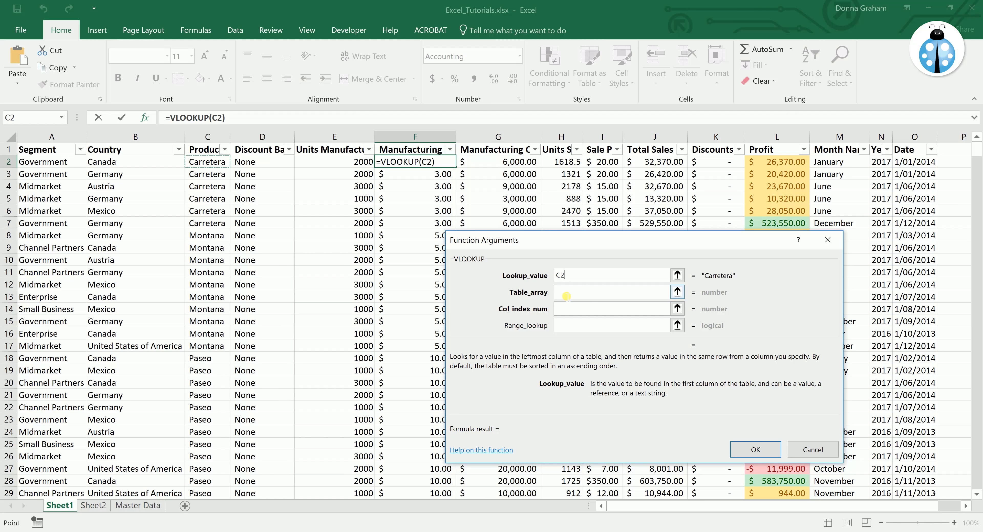
click(611, 292)
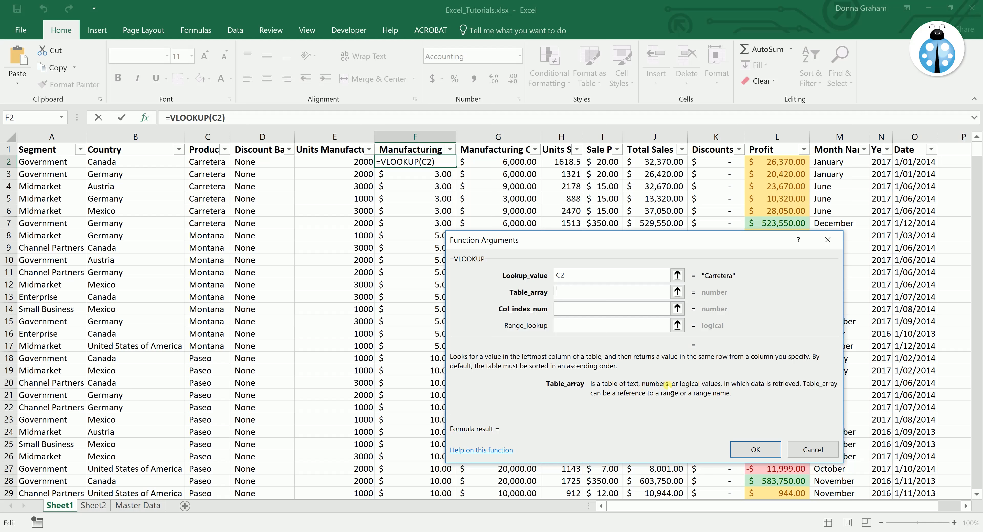
mouse_move(752, 383)
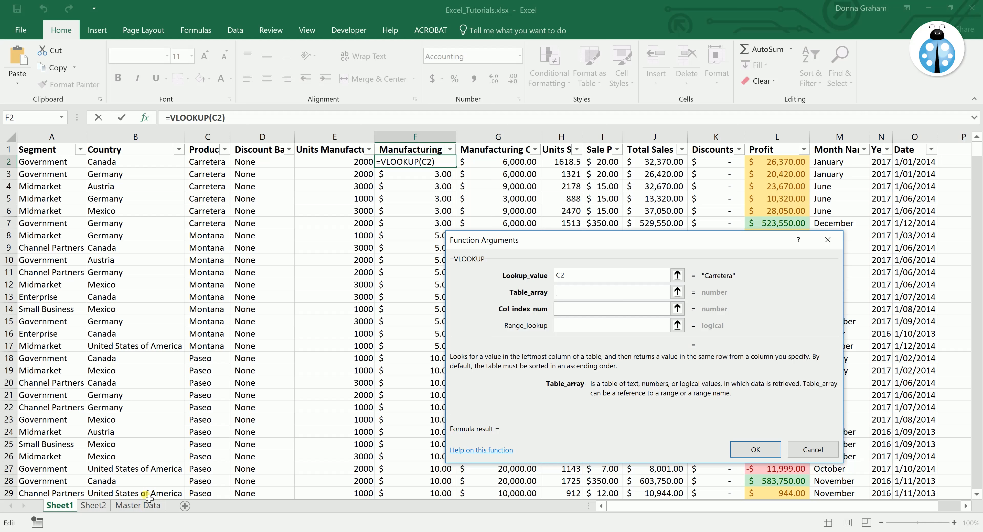
click(137, 506)
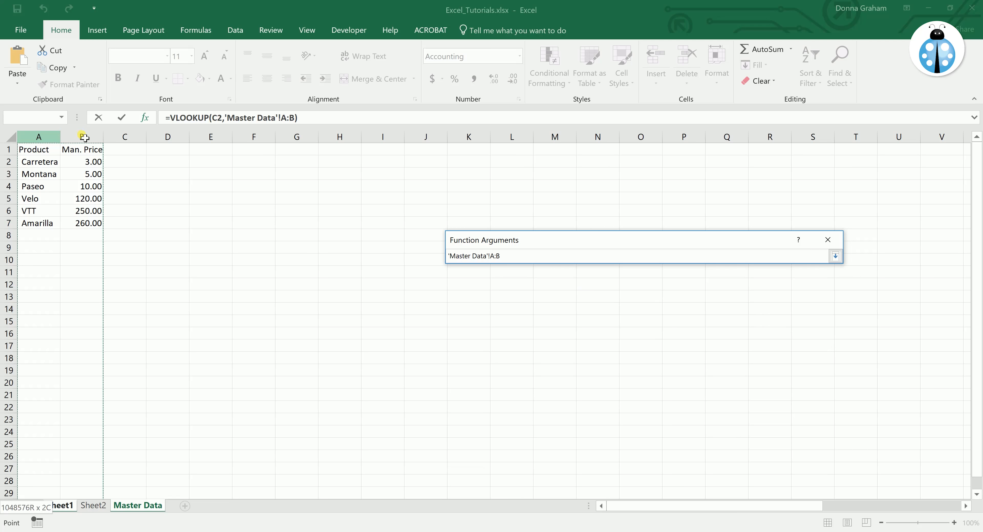
click(834, 256)
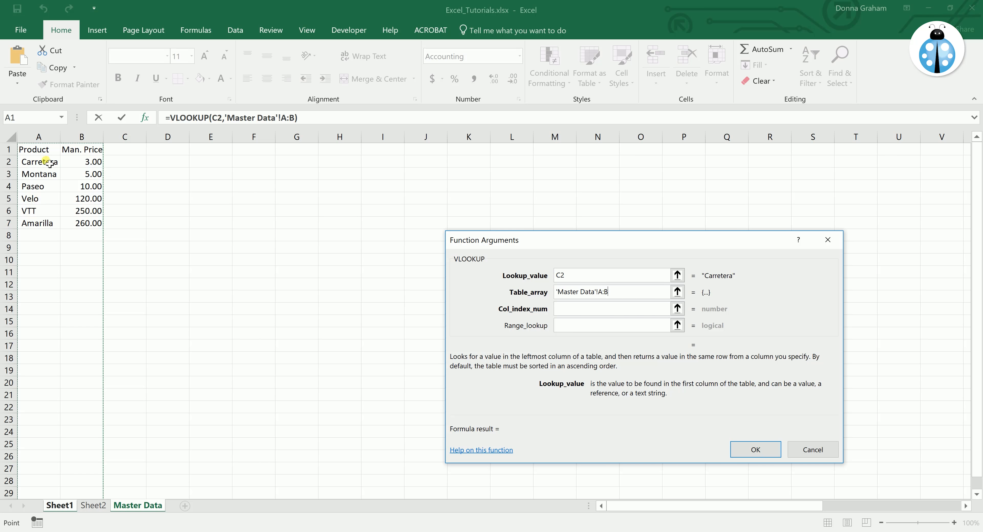
mouse_move(82, 177)
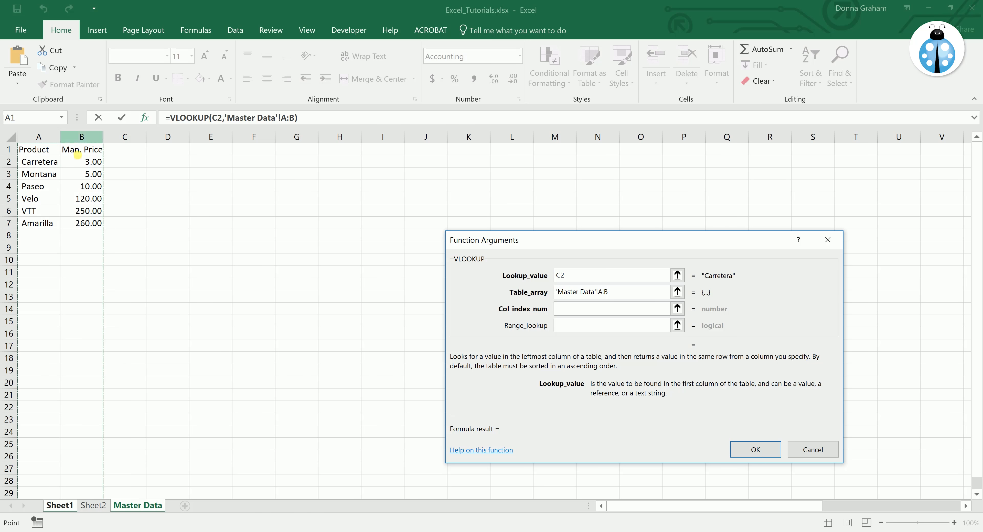
Step: Return column 2 with exact match FALSE and confirm, giving 3.00 in F2
click(611, 308)
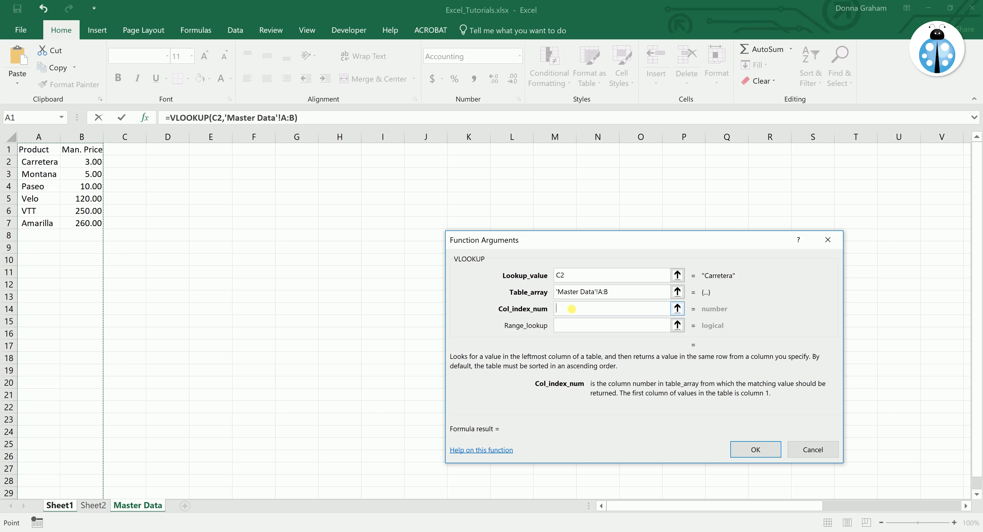
text(2)
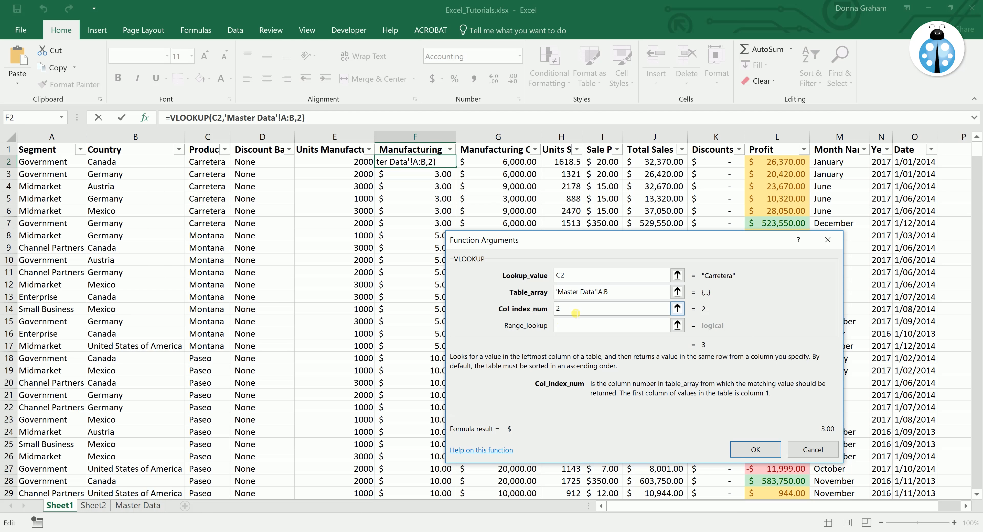
click(608, 326)
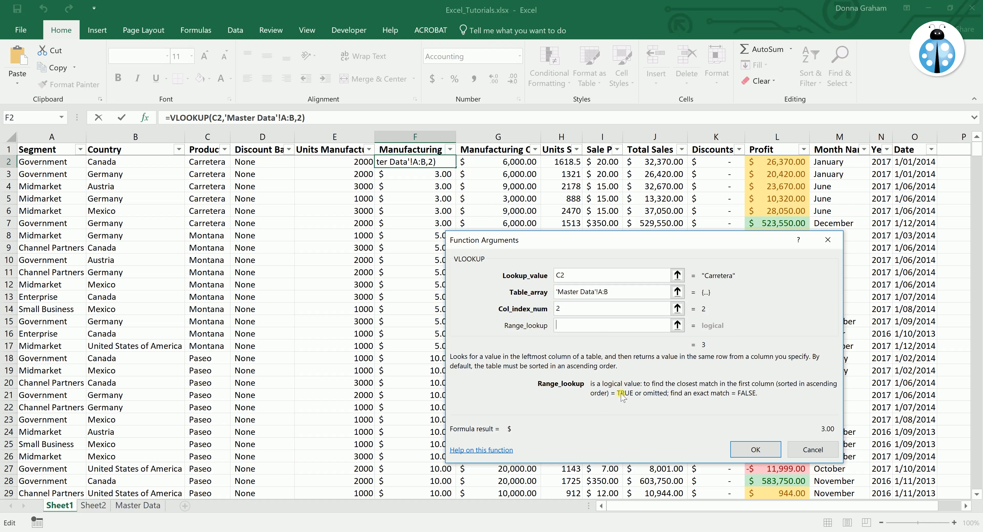
mouse_move(645, 399)
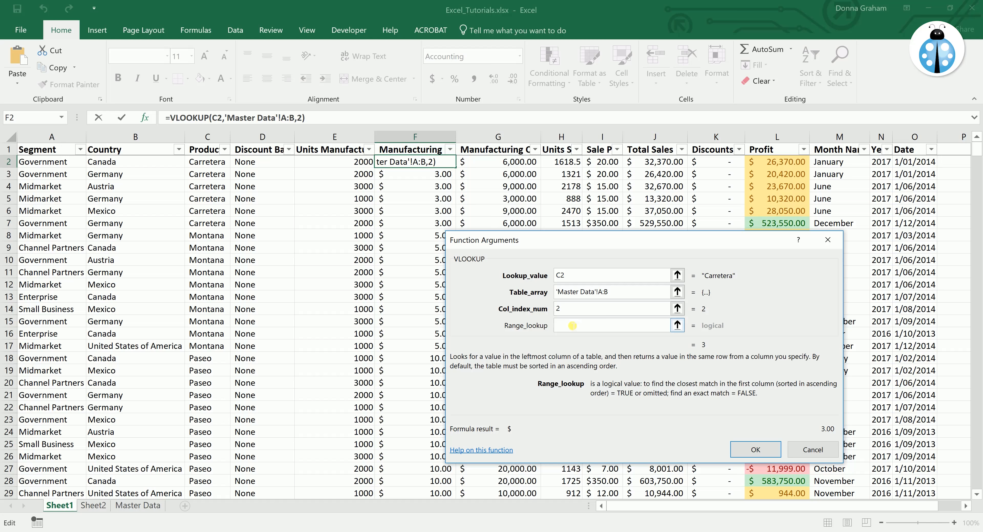
text(FALSE)
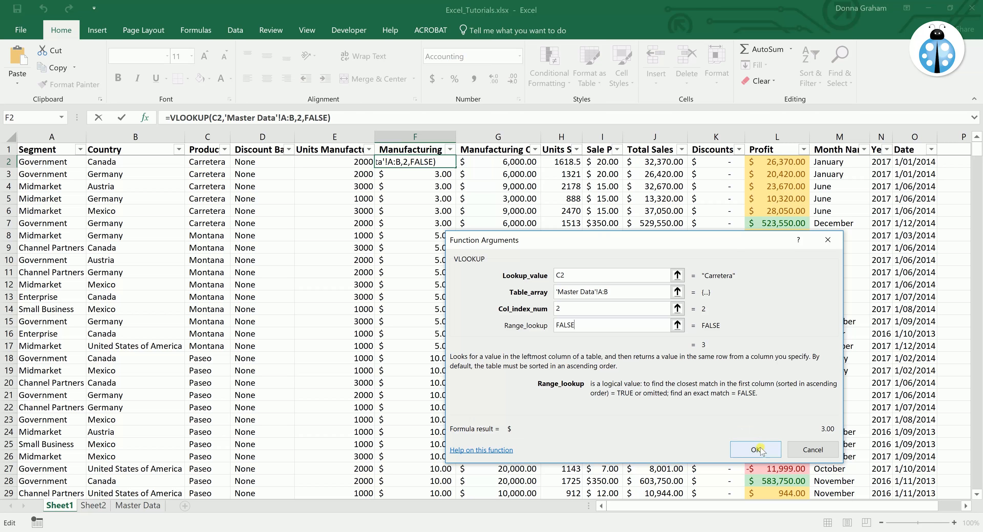
click(755, 450)
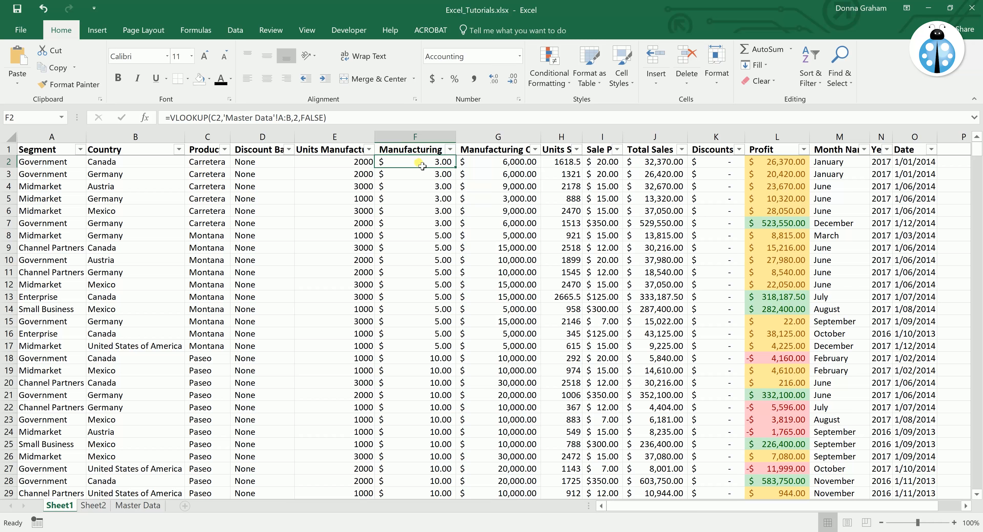
mouse_move(435, 181)
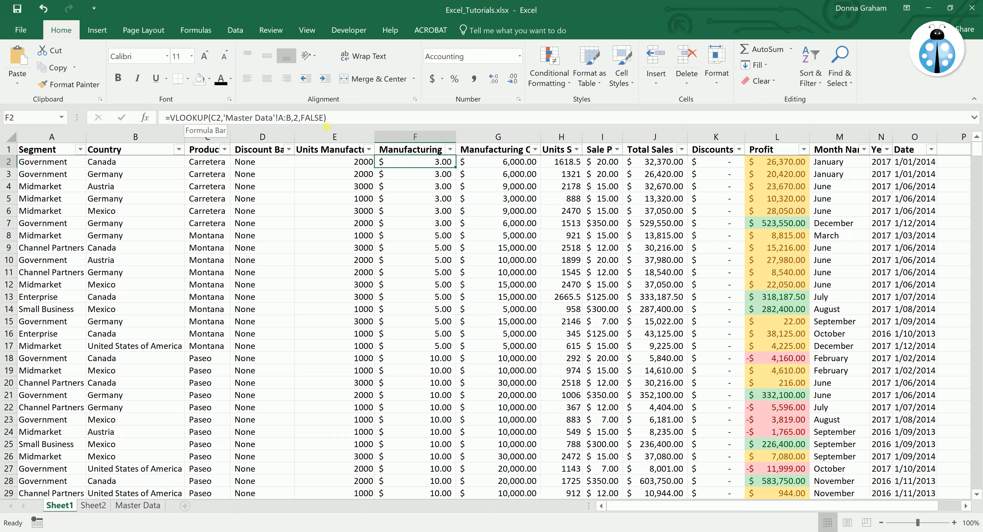
click(415, 173)
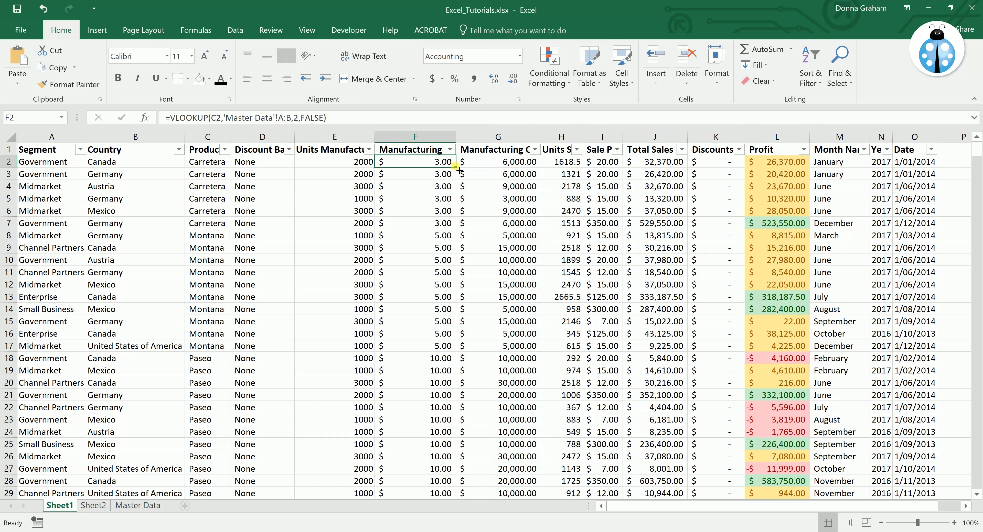
drag(413, 161, 414, 493)
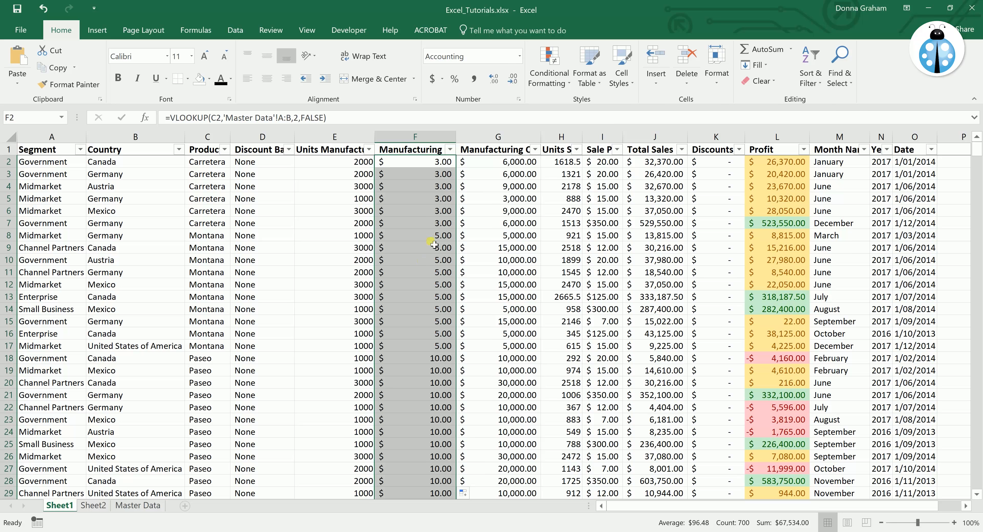
click(415, 345)
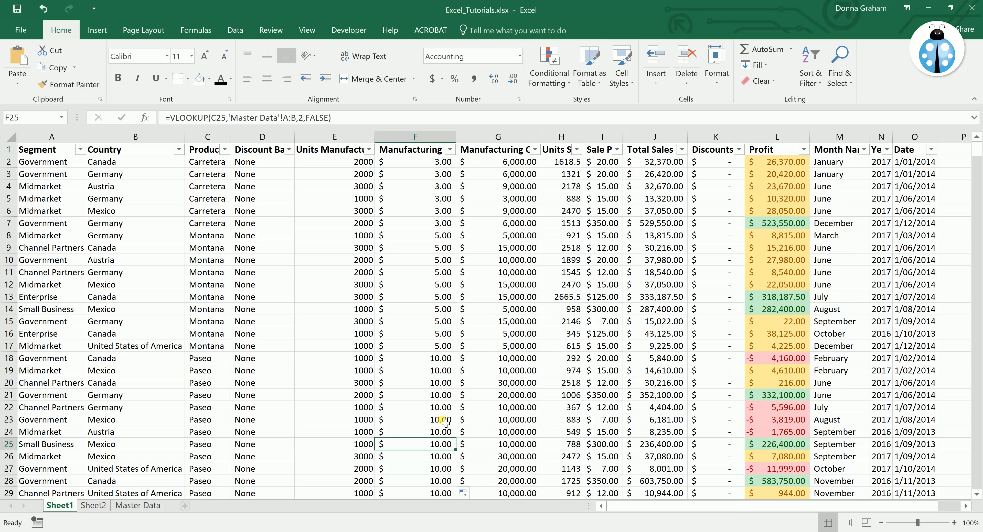
mouse_move(426, 329)
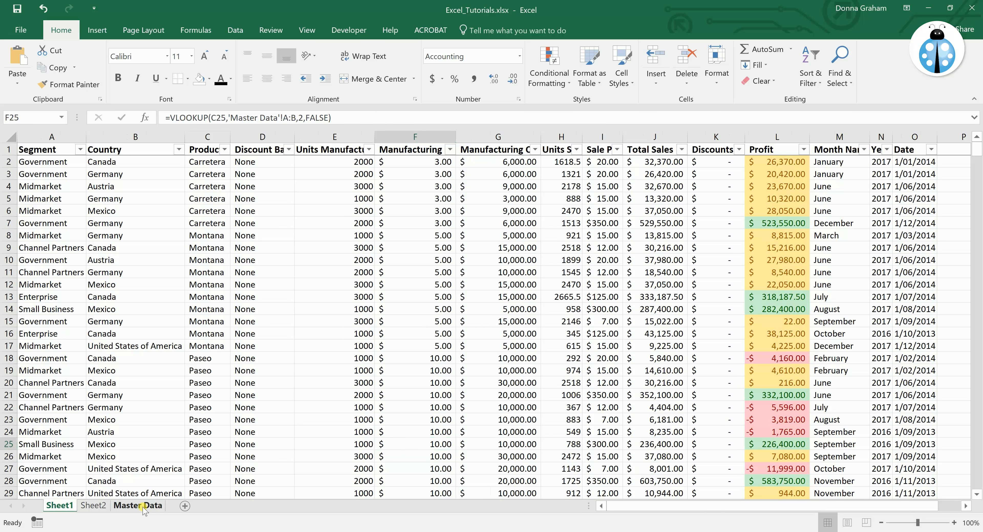
Step: On Master Data, raise Montana's price to 5.80 so Sheet1's looked-up prices update
click(137, 505)
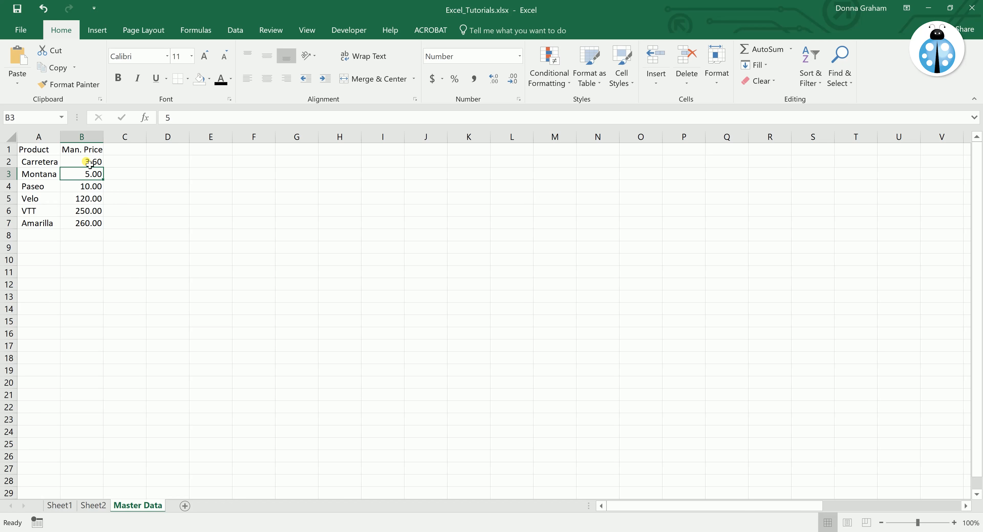
text(5.80)
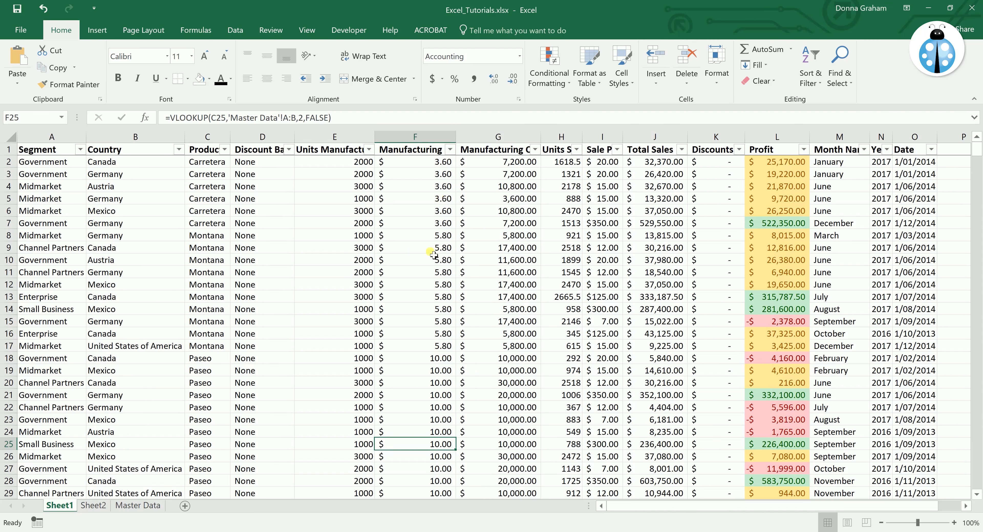
scroll(down, 3)
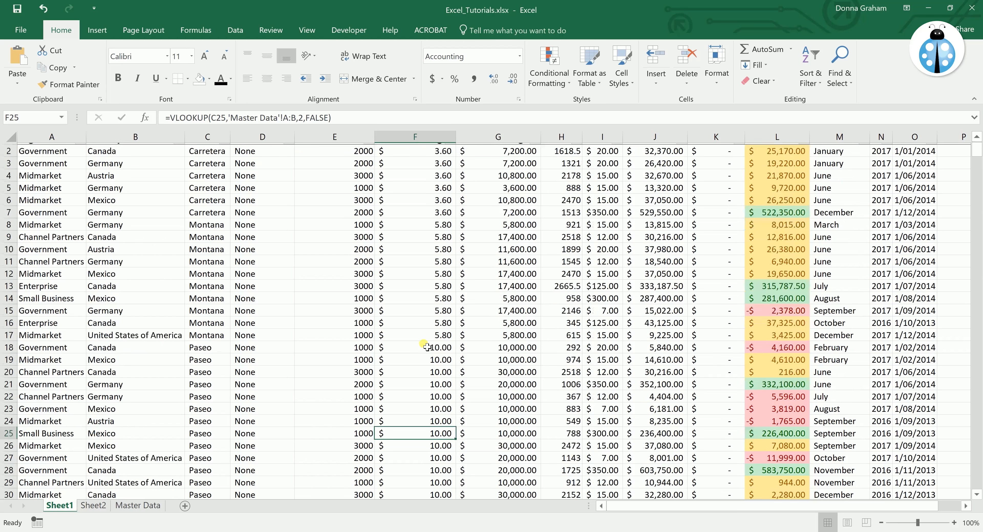
scroll(down, 3)
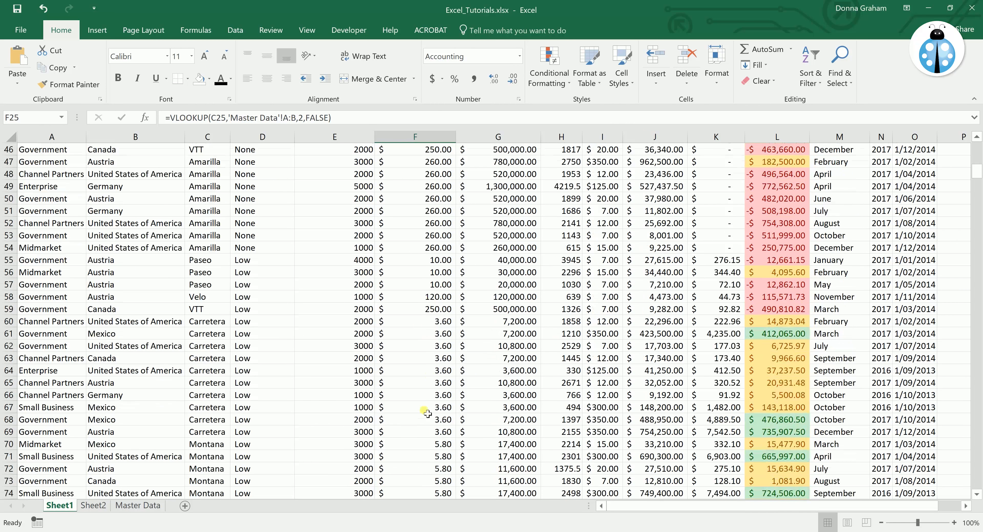
mouse_move(435, 466)
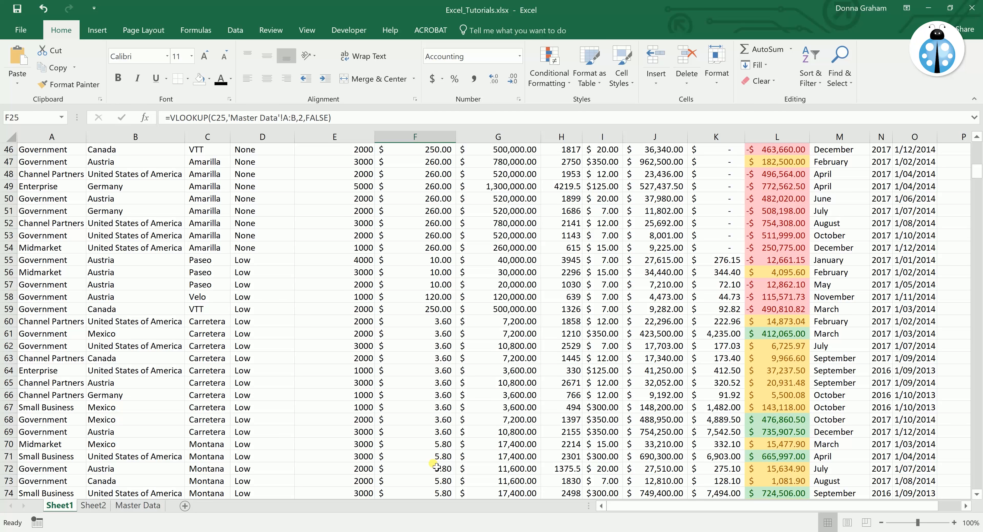
mouse_move(429, 405)
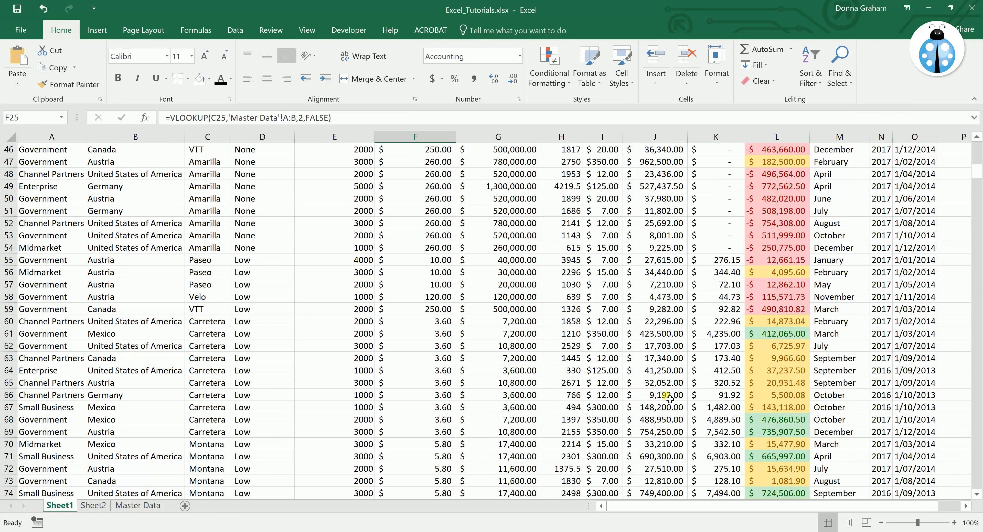
mouse_move(568, 392)
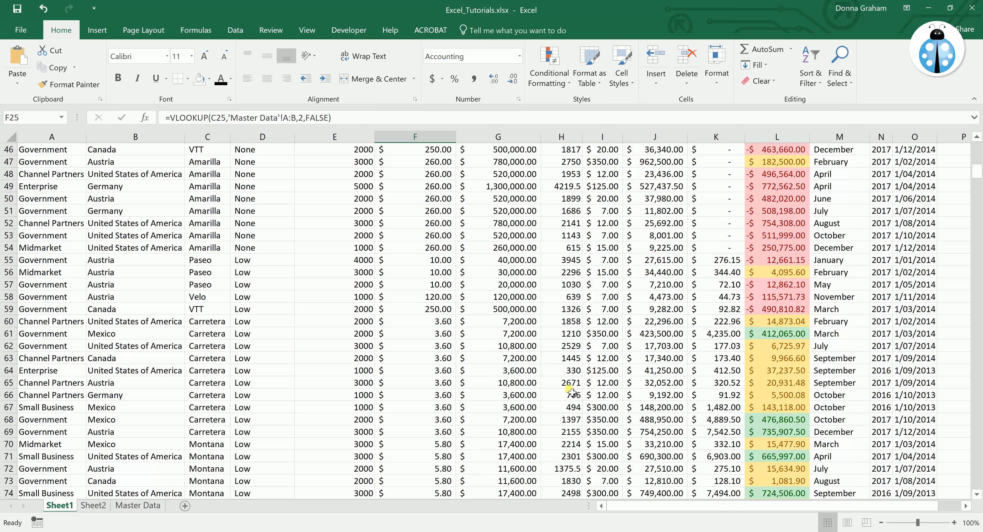
mouse_move(428, 389)
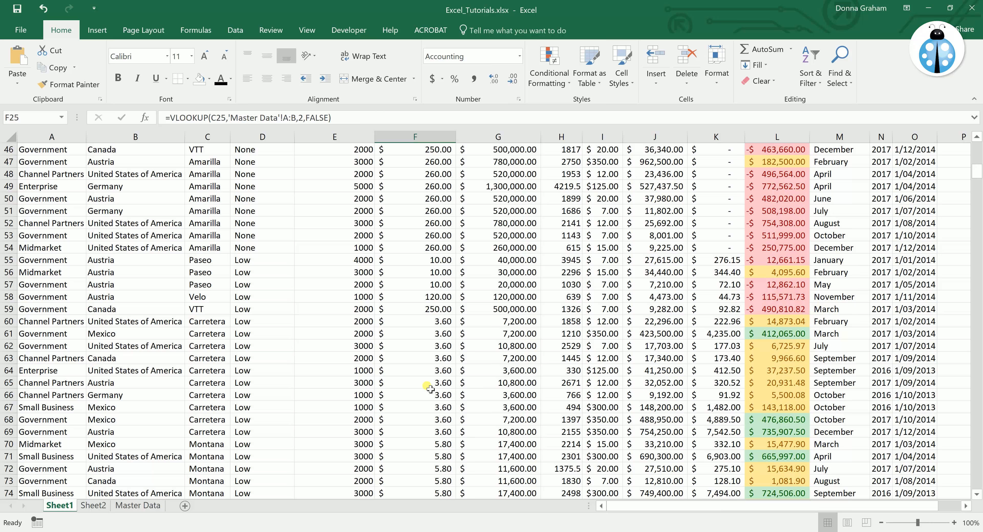